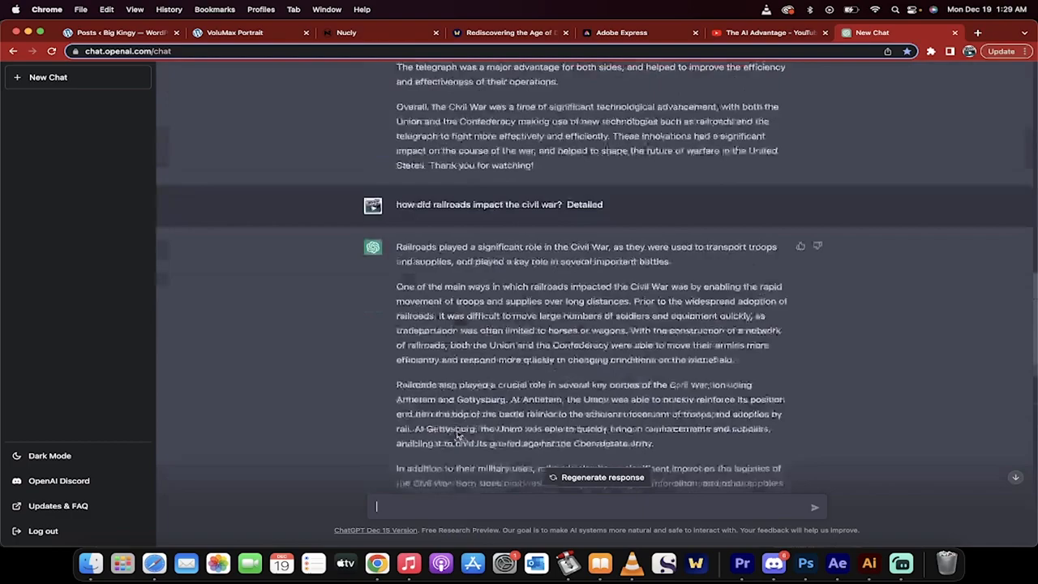
# Send the prompt 'write ten ideas about a revolutionary war' after the Civil War answers.
pyautogui.scroll(3)
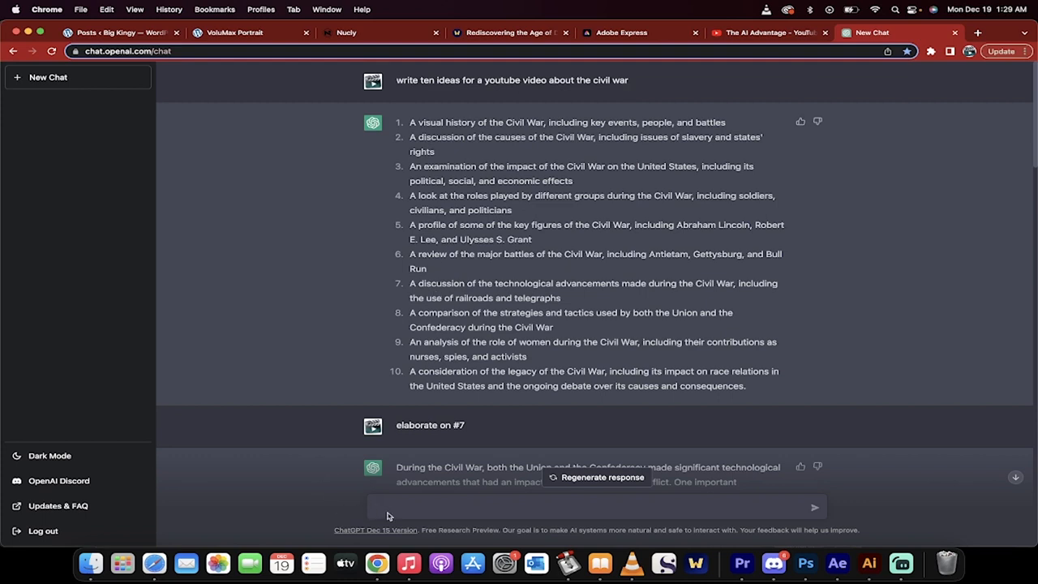
pyautogui.write('write ten ideas about a revolutionary war')
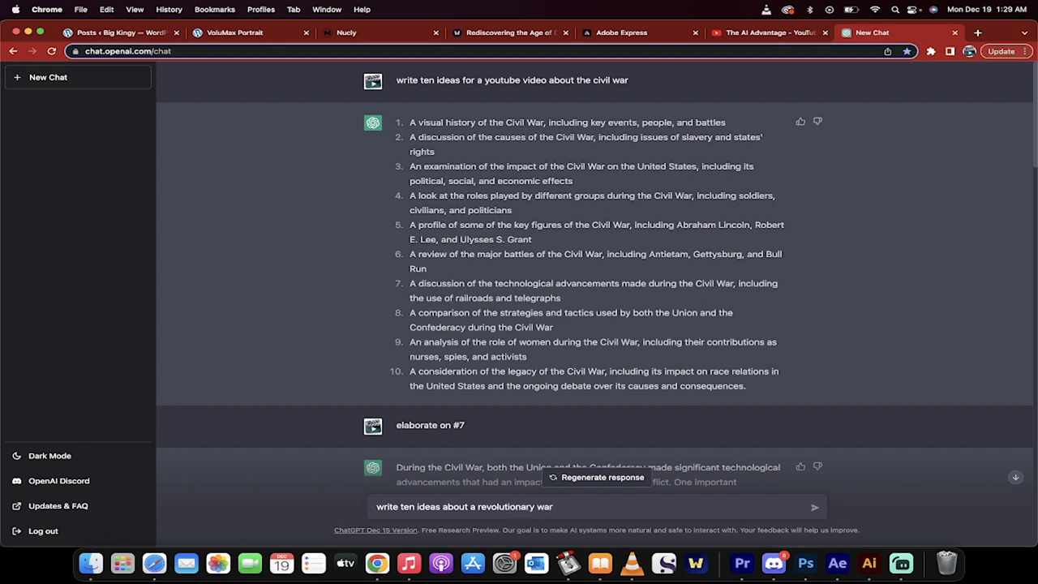
pyautogui.scroll(-3)
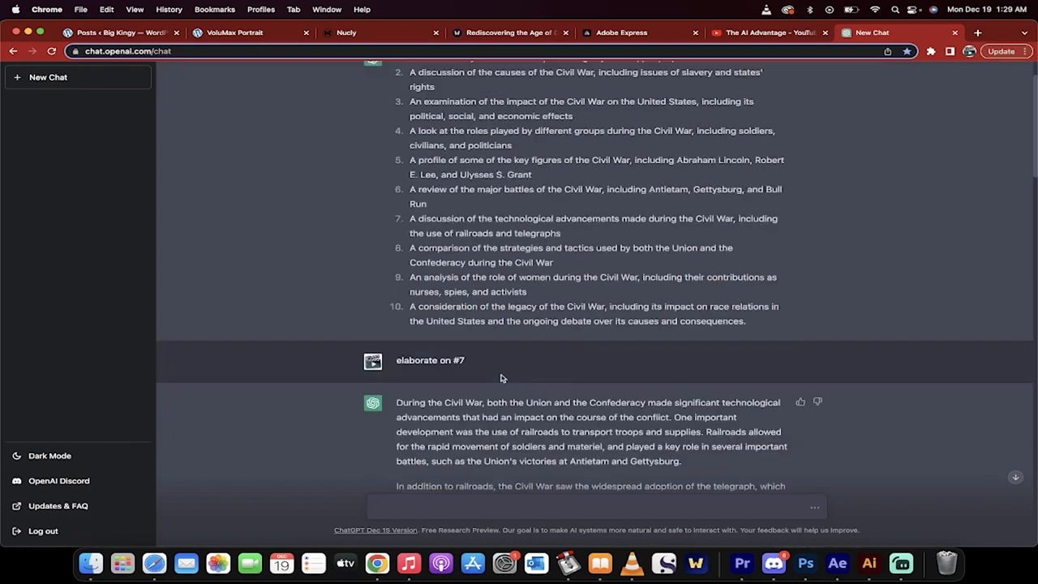
pyautogui.scroll(-3)
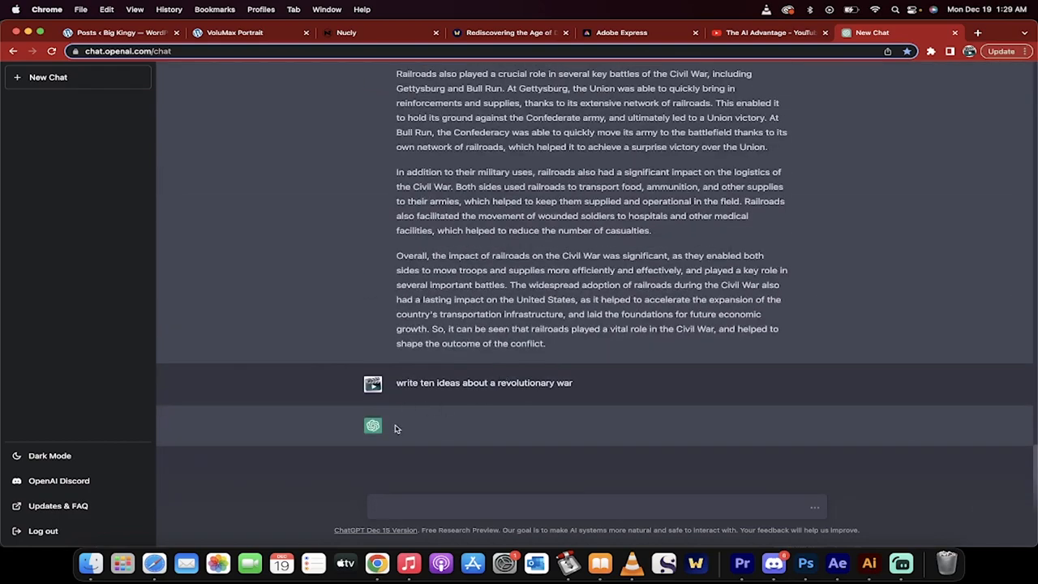
pyautogui.moveTo(399, 390)
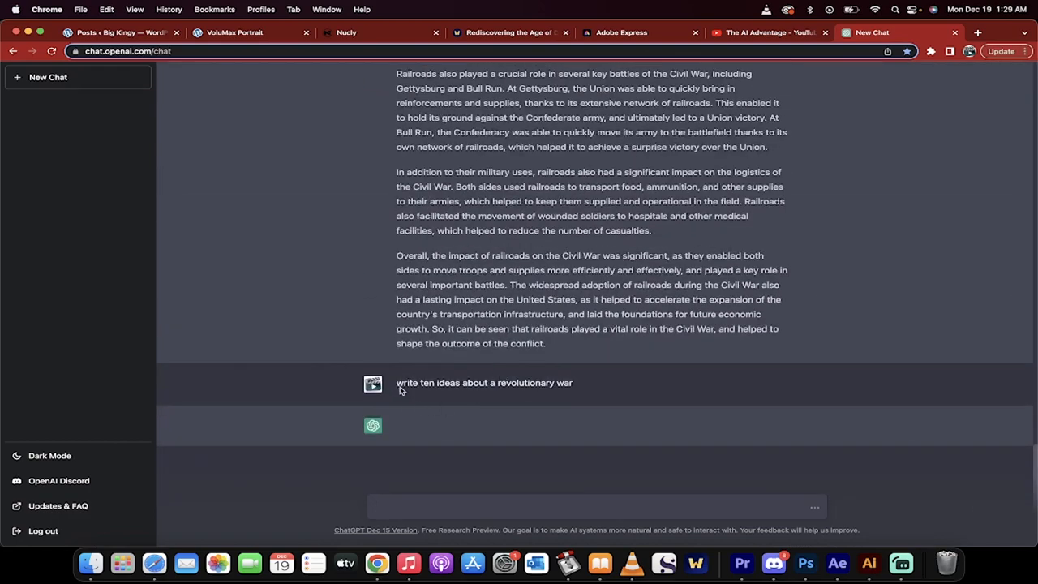
pyautogui.moveTo(482, 413)
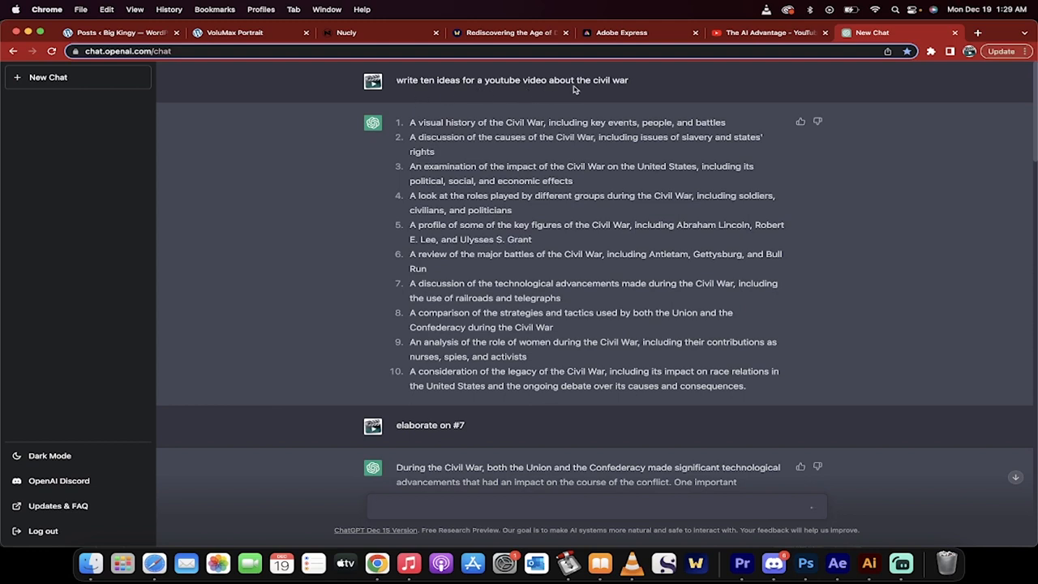
pyautogui.moveTo(412, 142)
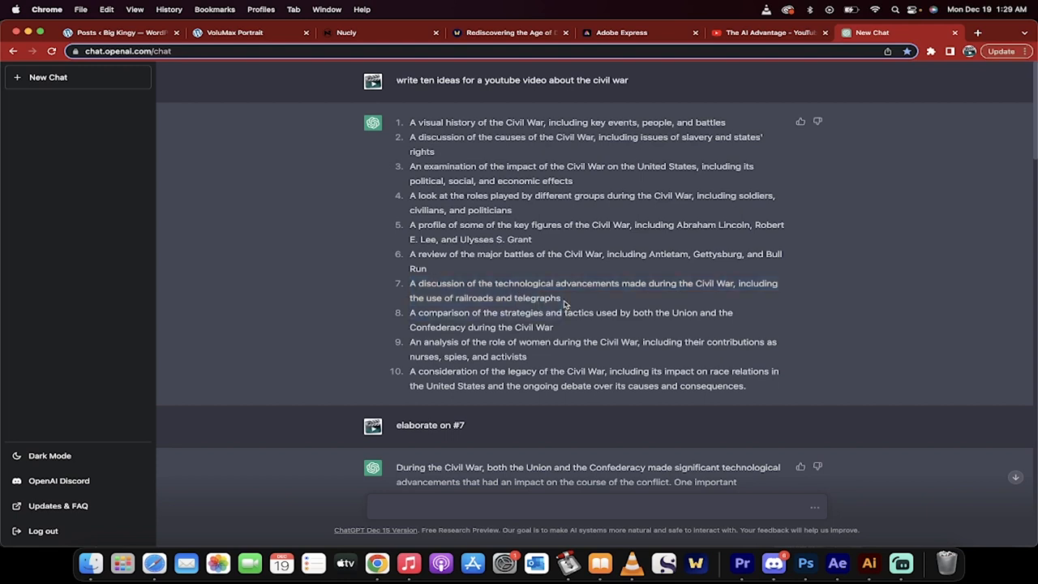
pyautogui.moveTo(574, 302)
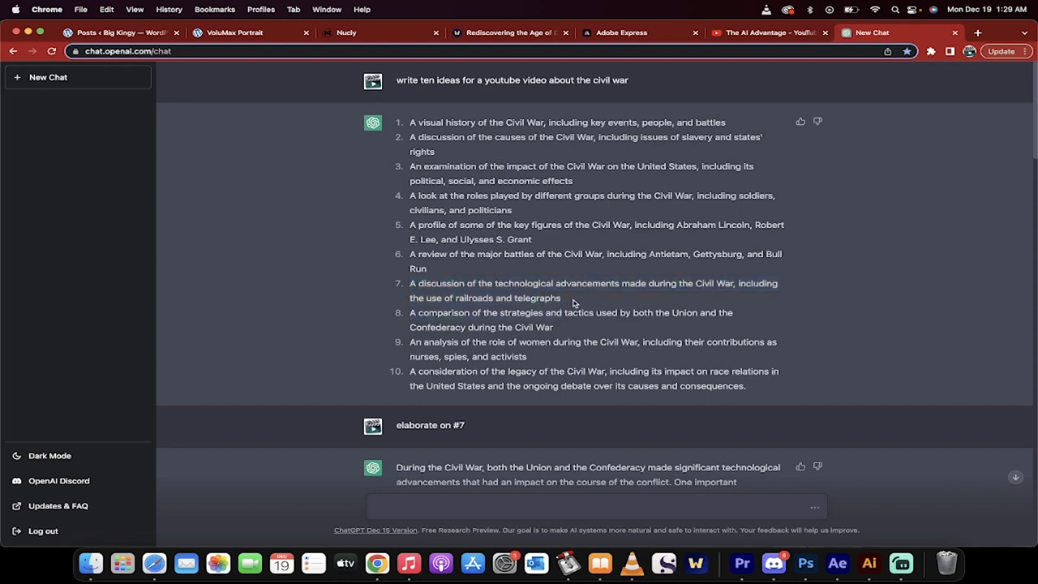
pyautogui.scroll(-3)
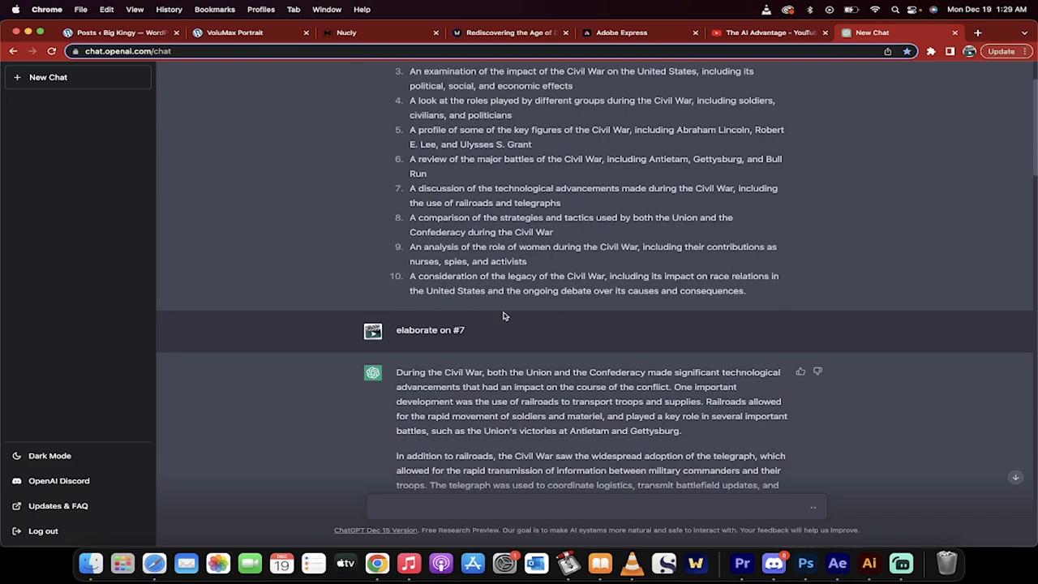
pyautogui.scroll(-3)
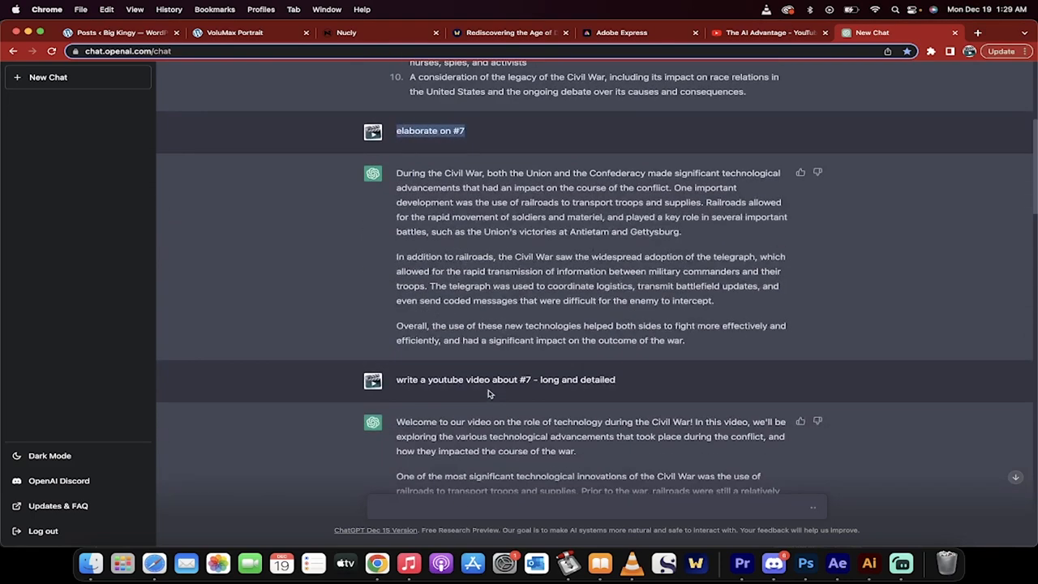
pyautogui.scroll(-3)
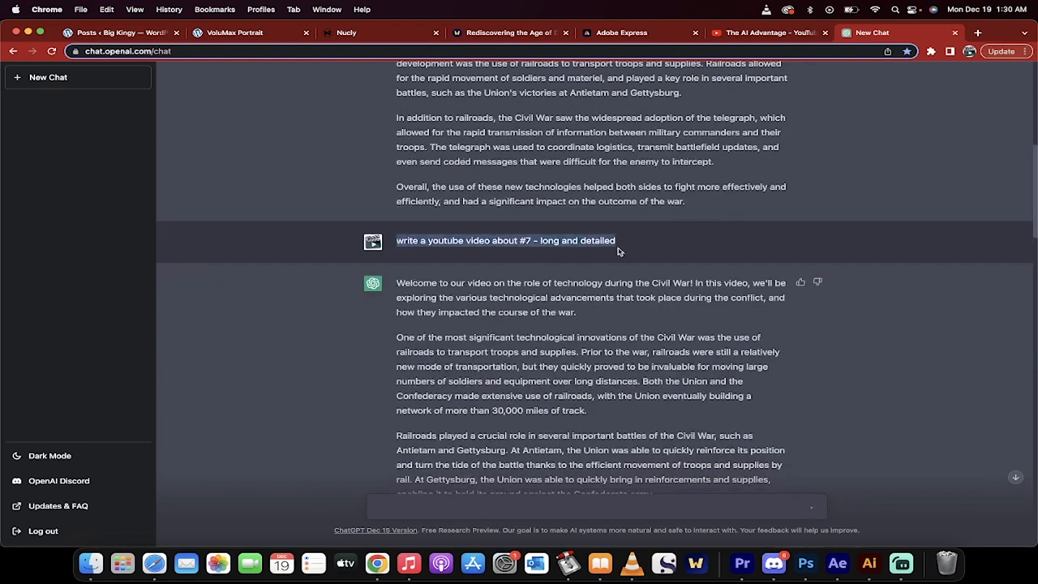
pyautogui.moveTo(558, 257)
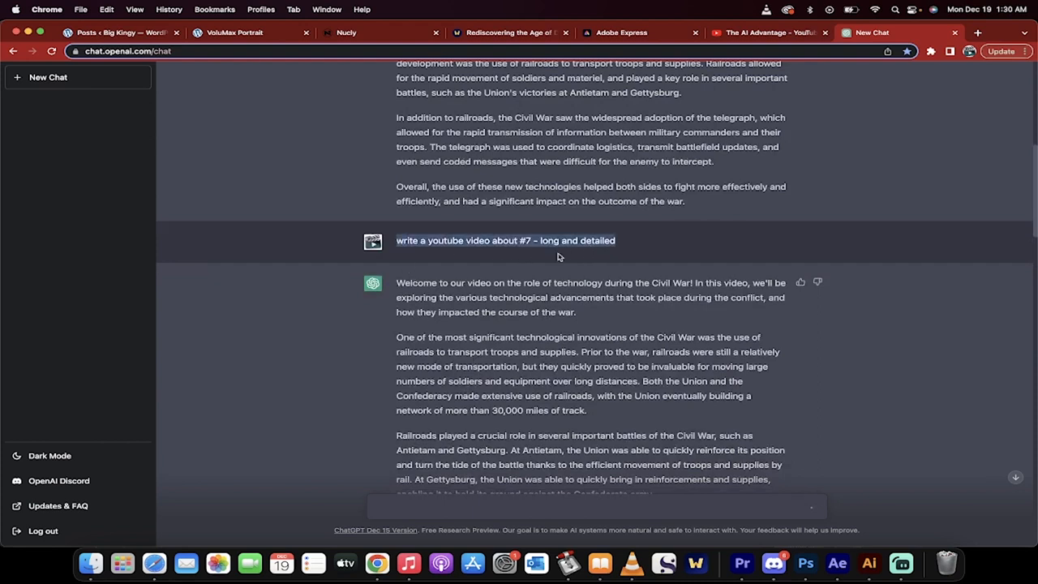
pyautogui.scroll(-3)
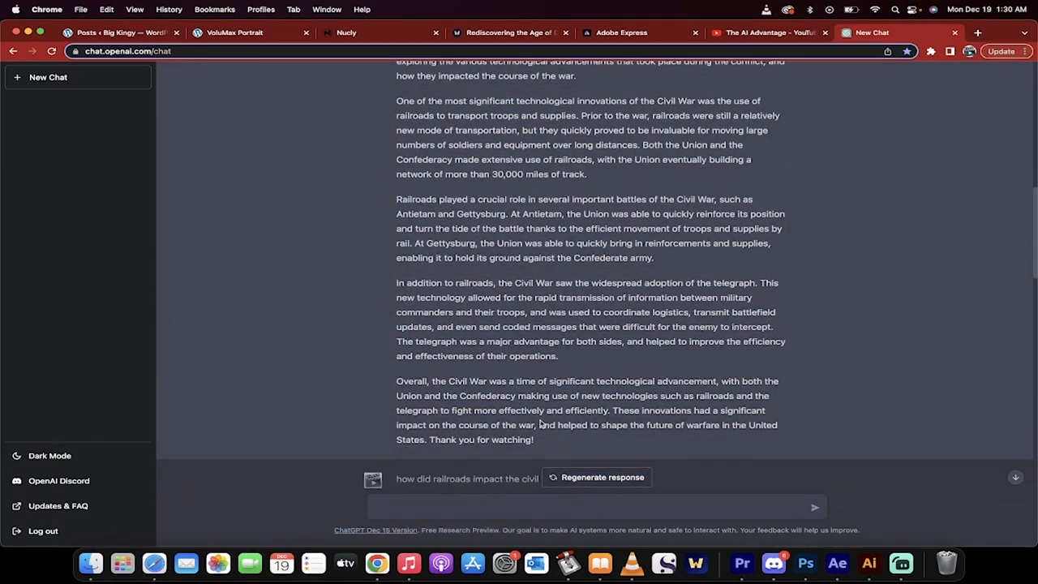
pyautogui.moveTo(544, 345)
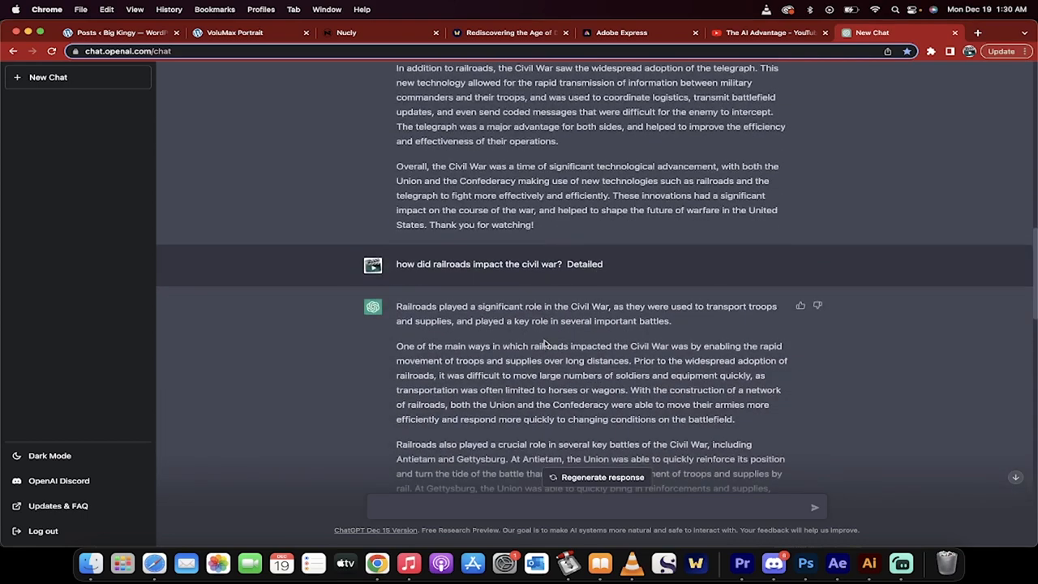
pyautogui.scroll(-3)
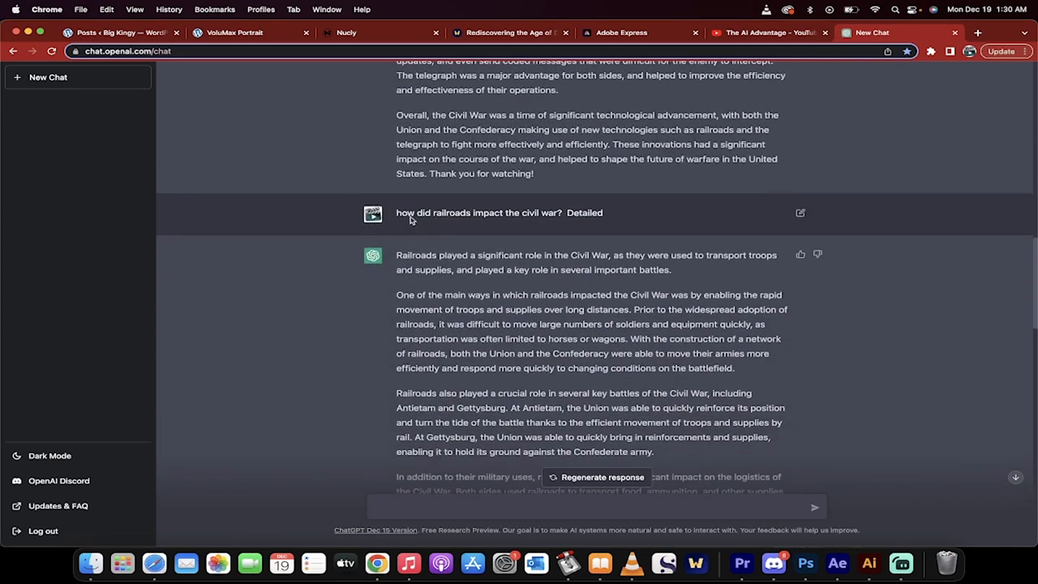
pyautogui.scroll(3)
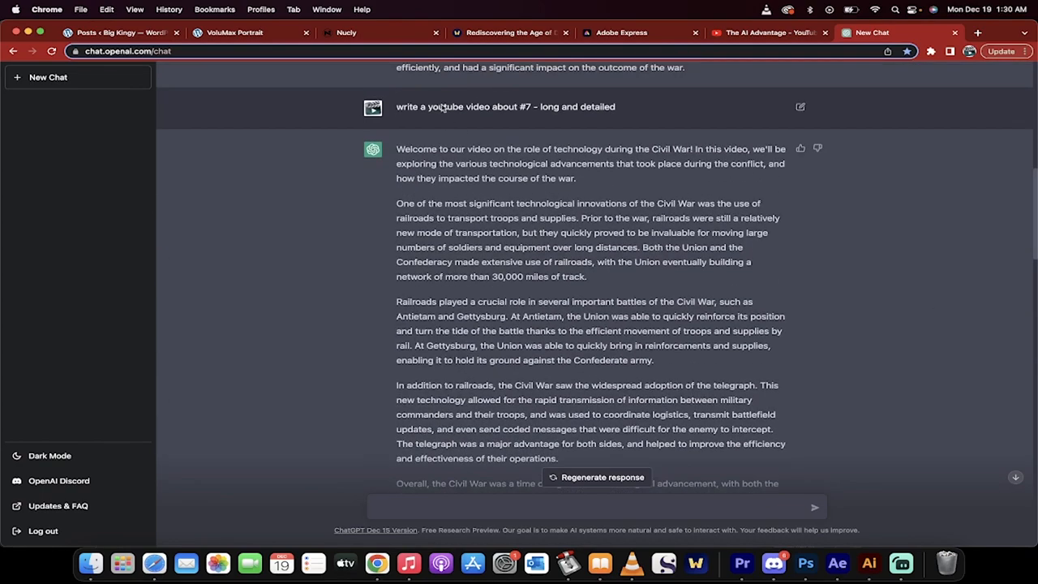
pyautogui.moveTo(552, 116)
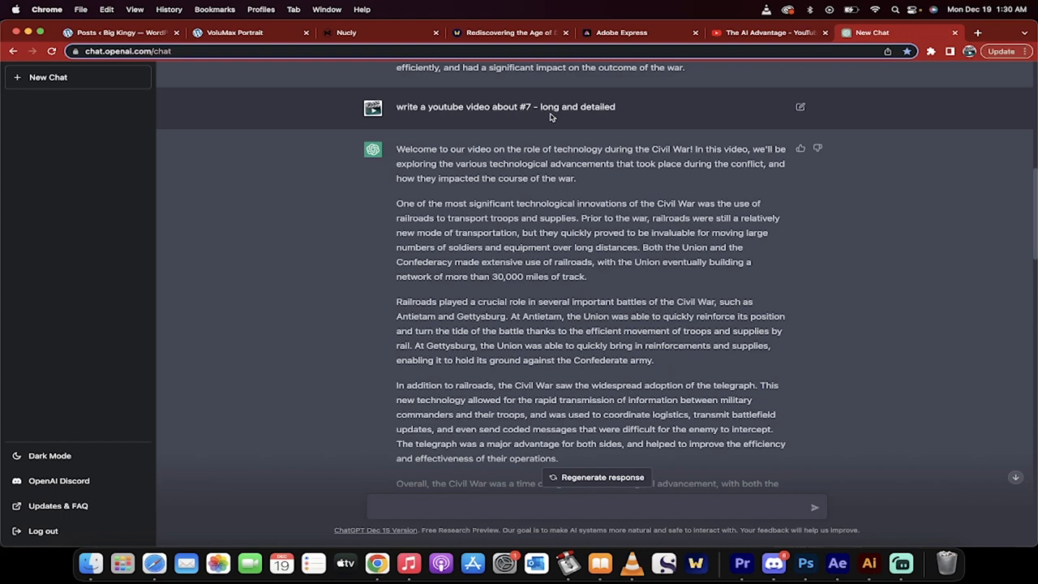
pyautogui.scroll(-3)
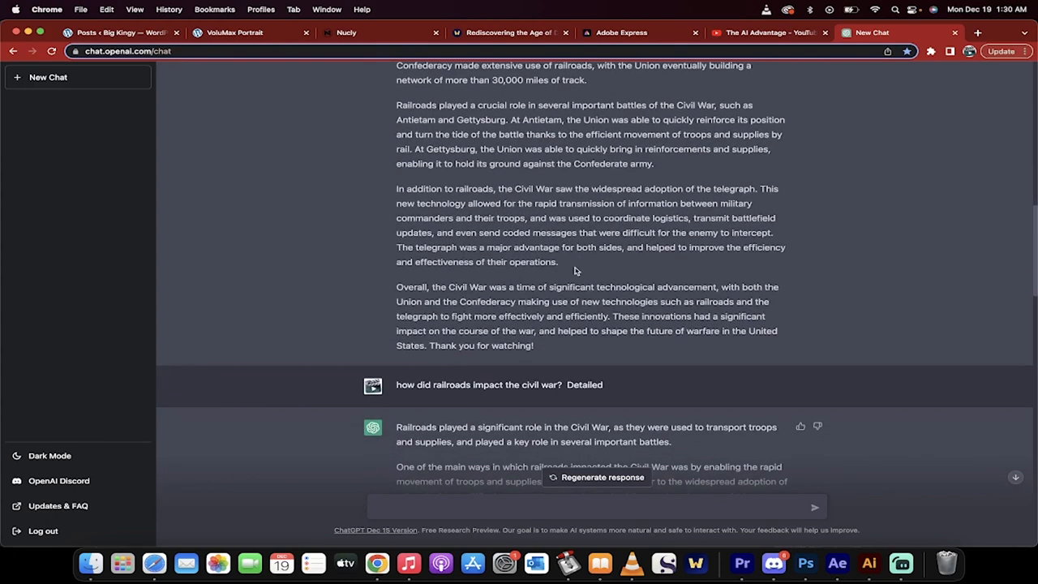
pyautogui.scroll(-3)
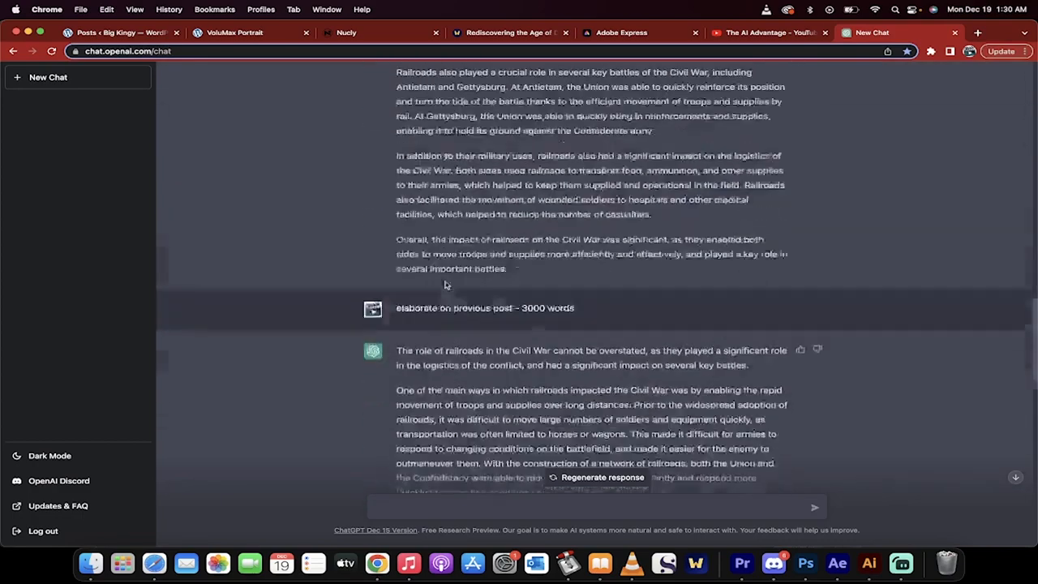
pyautogui.scroll(-3)
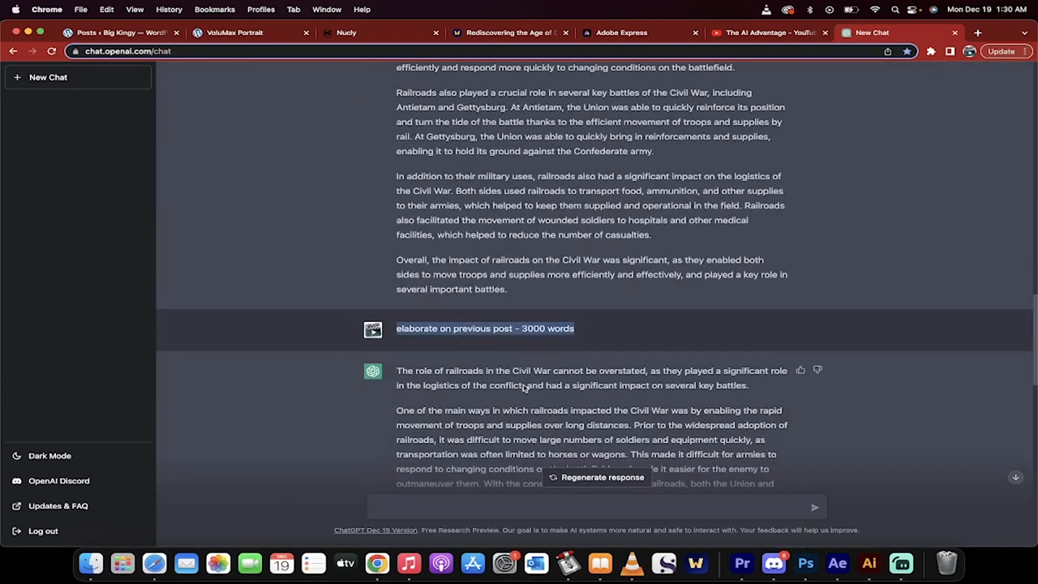
pyautogui.scroll(-3)
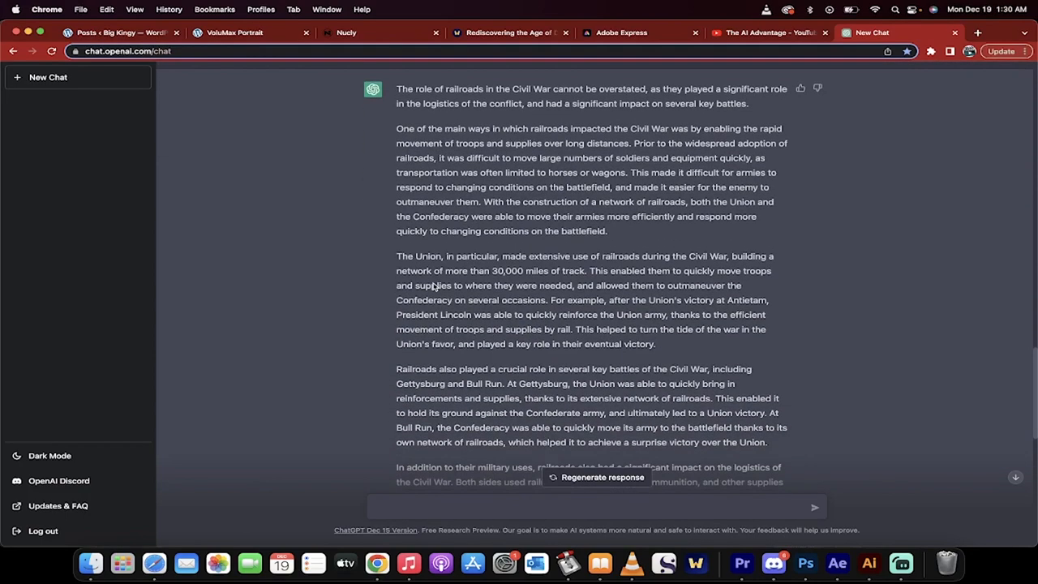
pyautogui.scroll(-3)
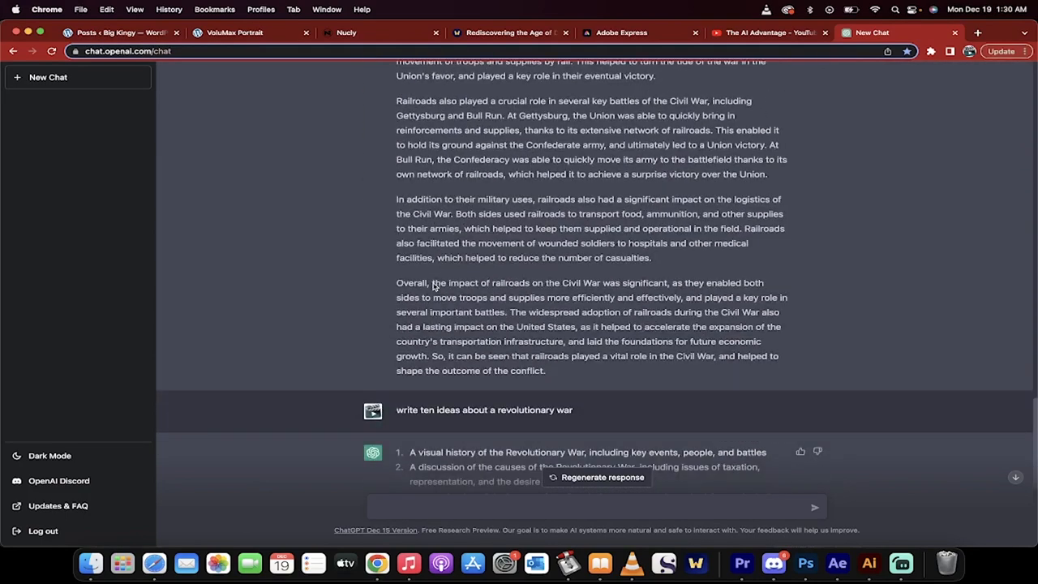
# Send the follow-up 'ten more' to get a second list of Revolutionary War ideas.
pyautogui.scroll(-3)
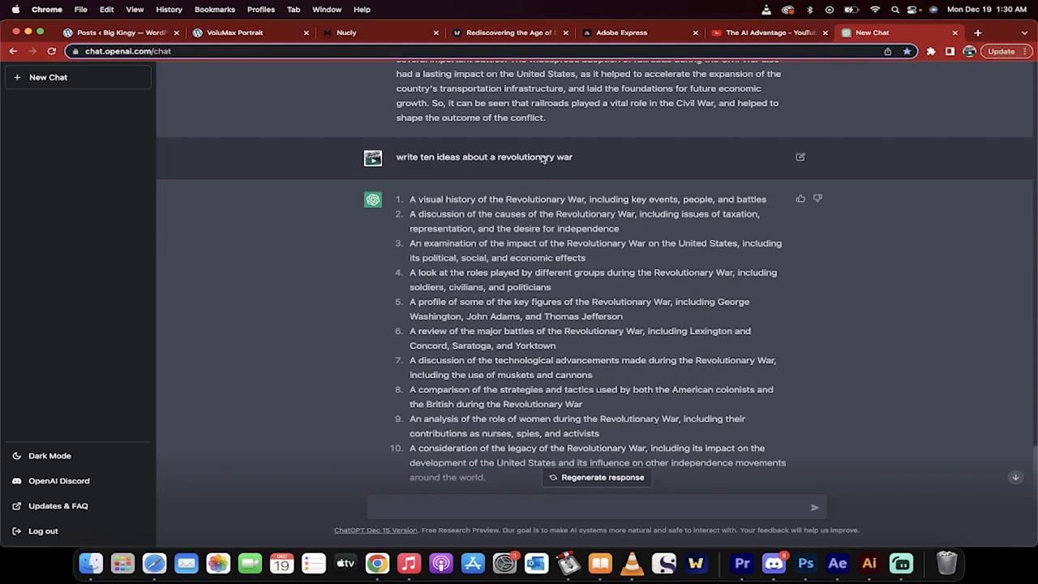
pyautogui.scroll(-3)
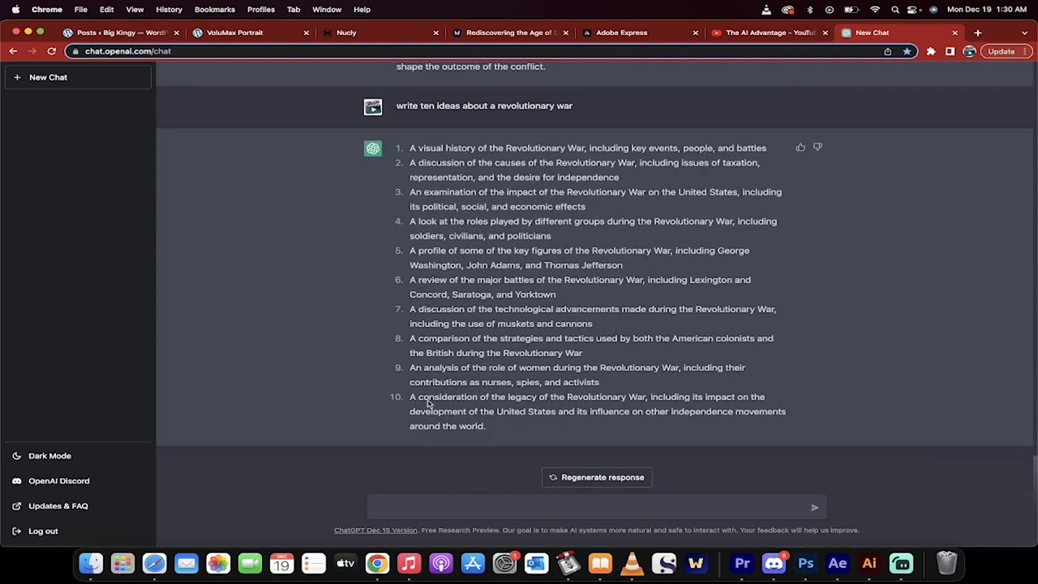
pyautogui.moveTo(410, 148)
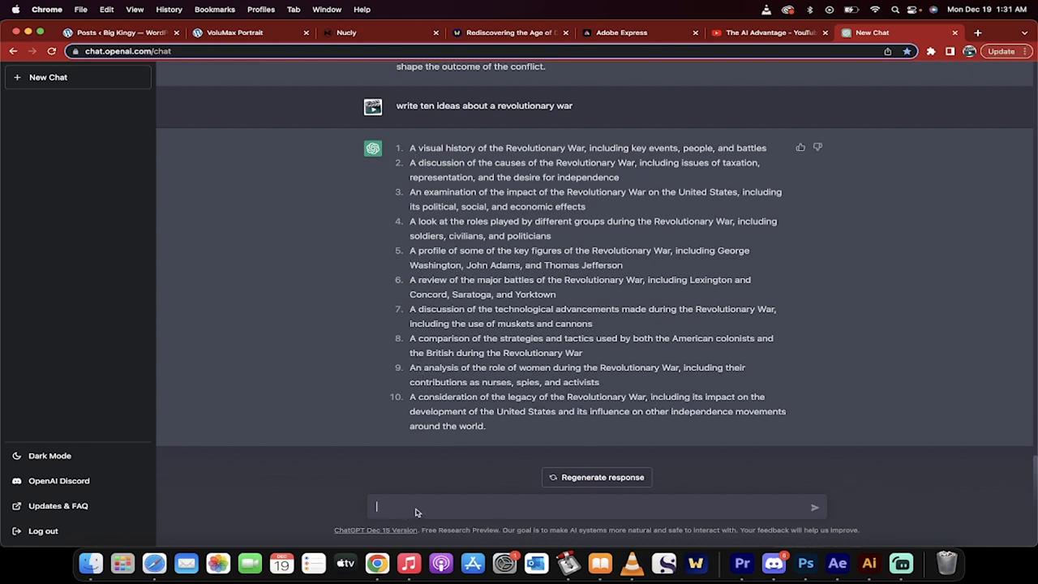
pyautogui.write('ten more')
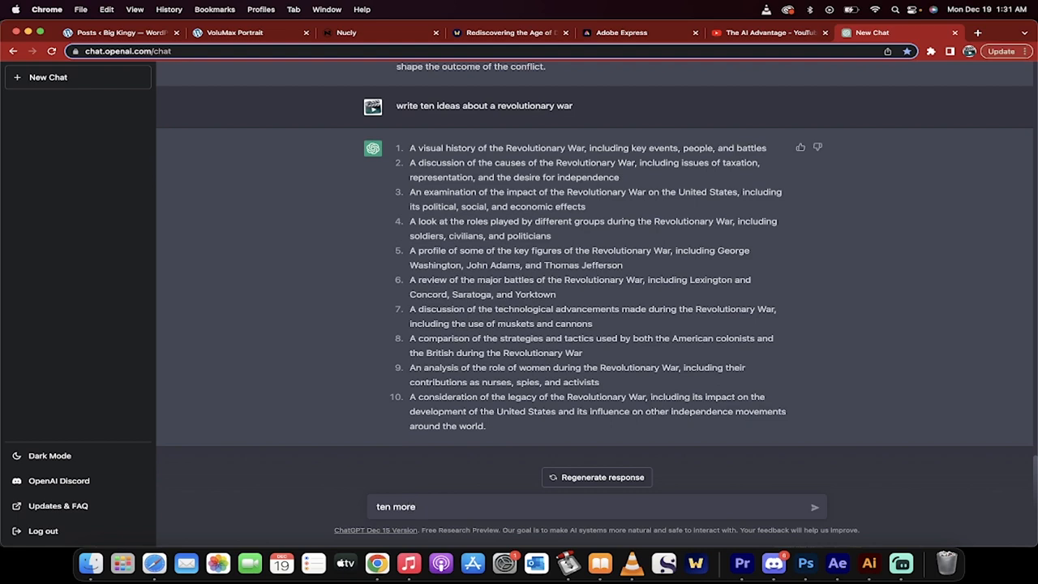
pyautogui.click(814, 506)
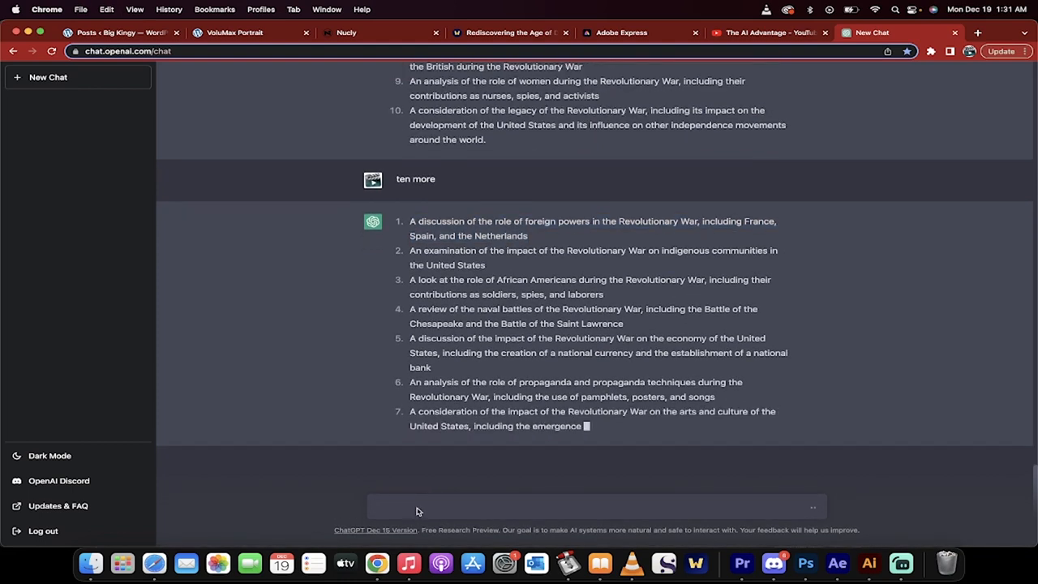
# Request 'write an outline for' the foreign powers' role in the Revolutionary War idea.
pyautogui.write('write an outl')
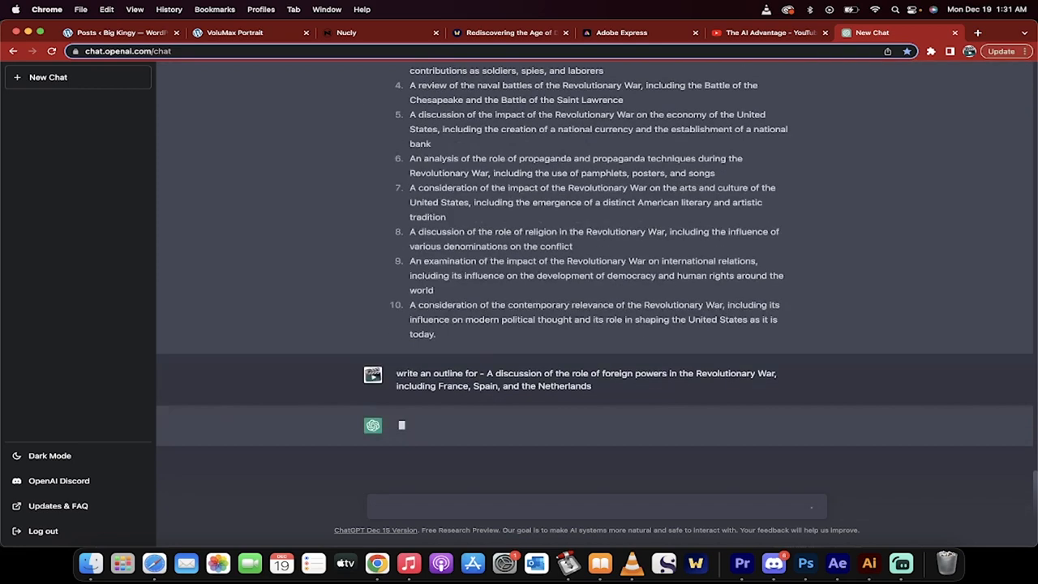
pyautogui.moveTo(466, 387)
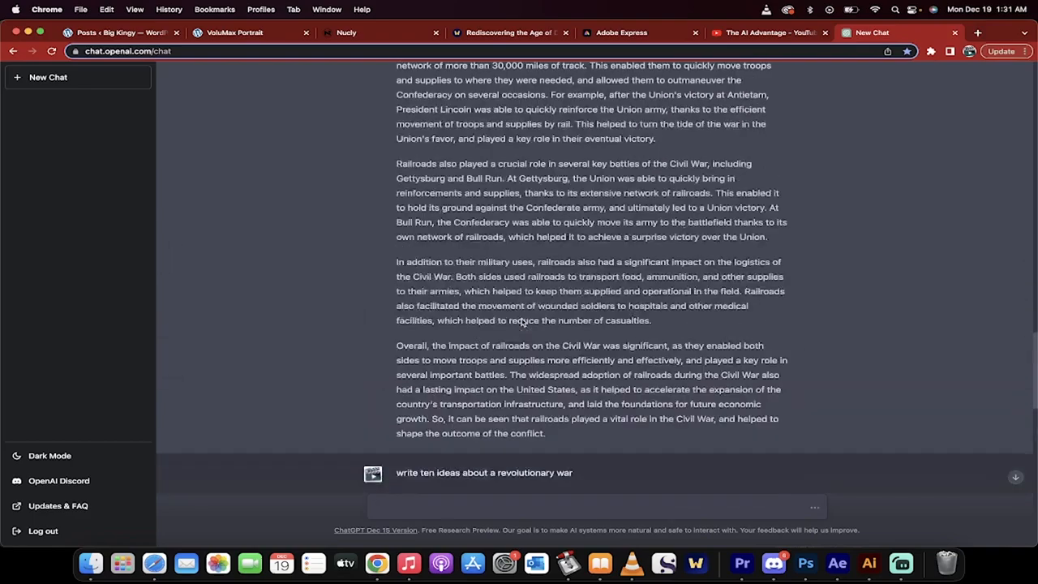
pyautogui.moveTo(526, 352)
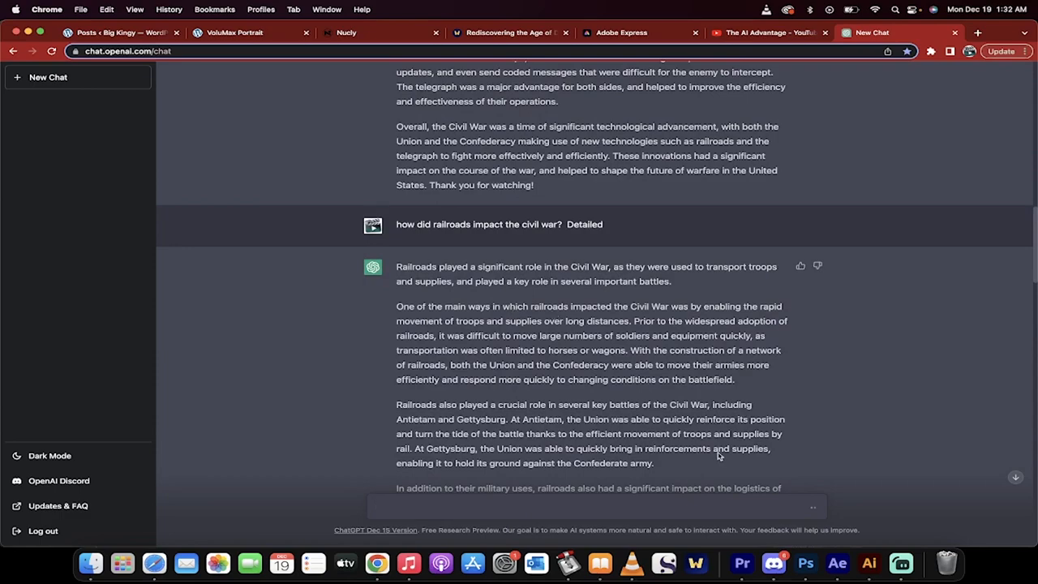
pyautogui.scroll(3)
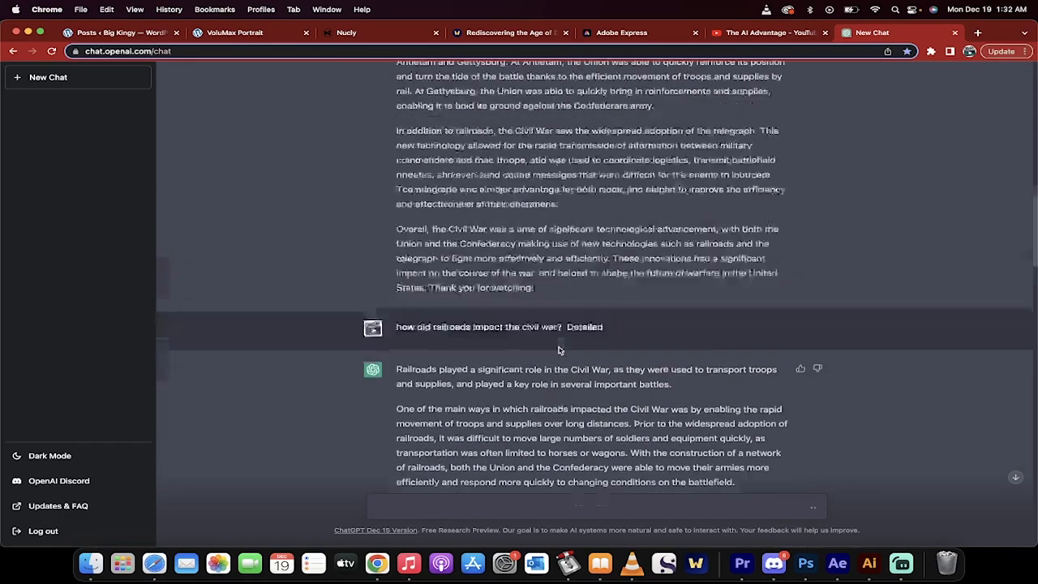
pyautogui.scroll(-3)
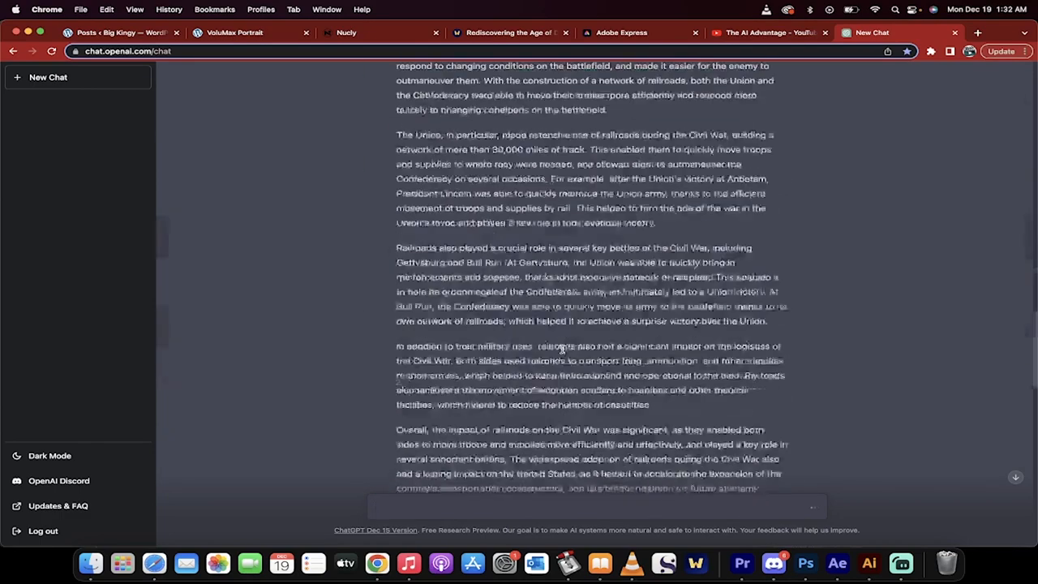